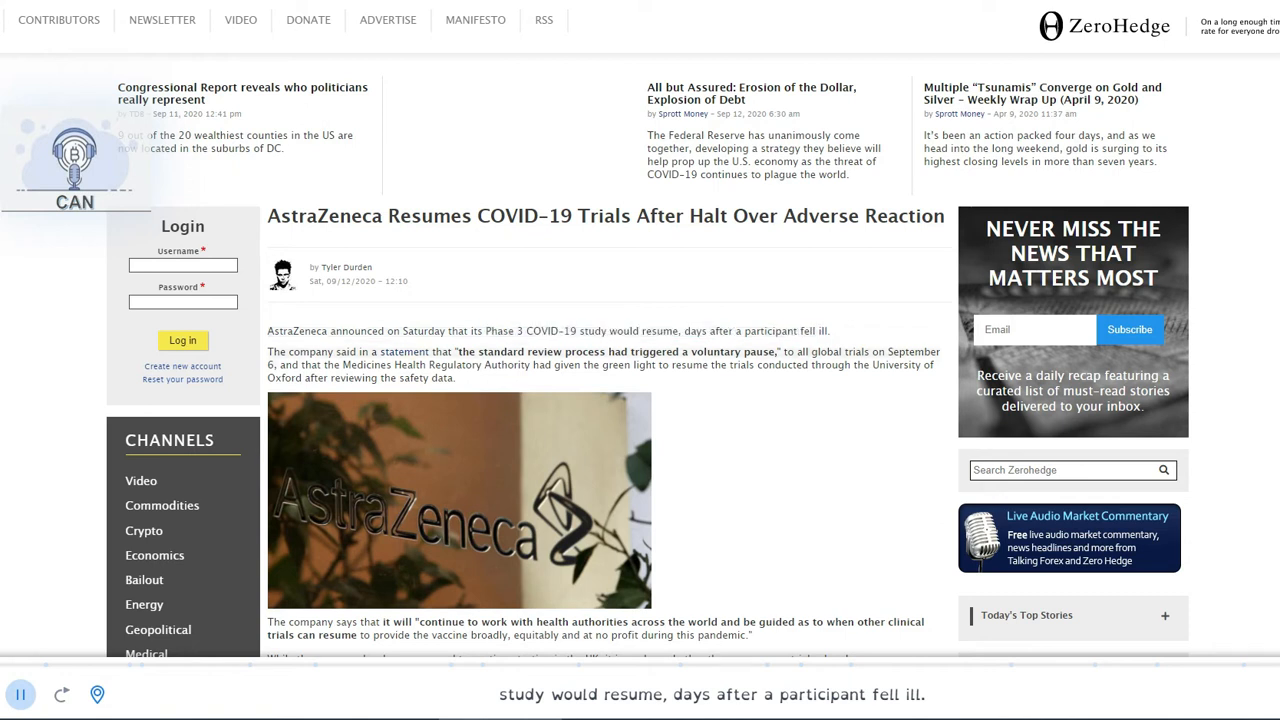
- Narrate the AstraZeneca article from its opening past the photo to the 18,000-participants line
{"action": "double_click", "coordinate": [500, 352]}
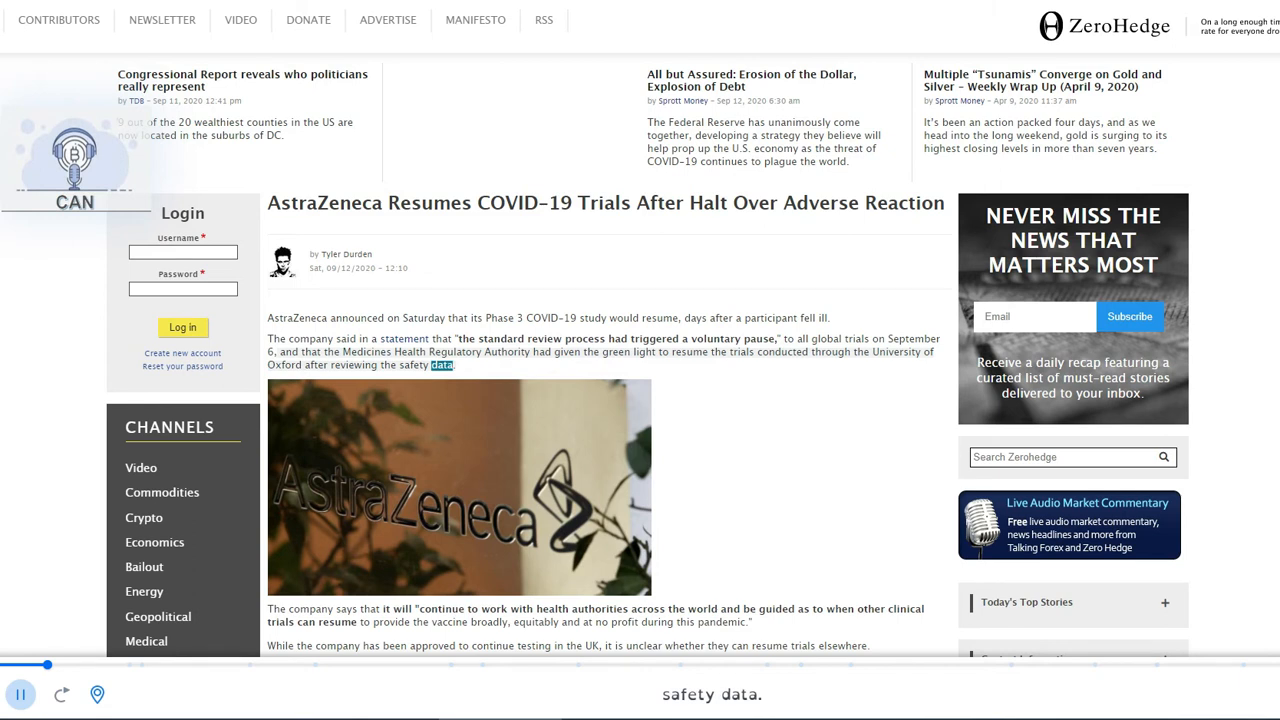
{"action": "scroll", "scroll_direction": "down", "scroll_amount": 3}
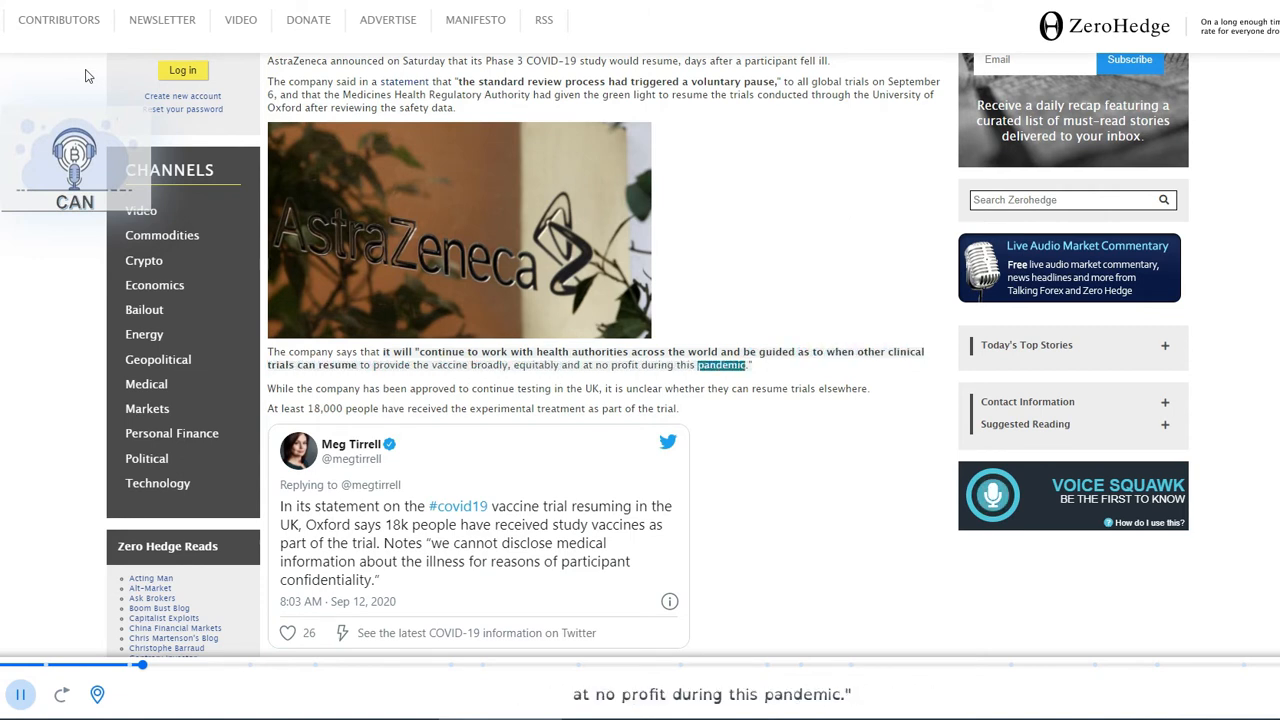
{"action": "scroll", "scroll_direction": "down", "scroll_amount": 3}
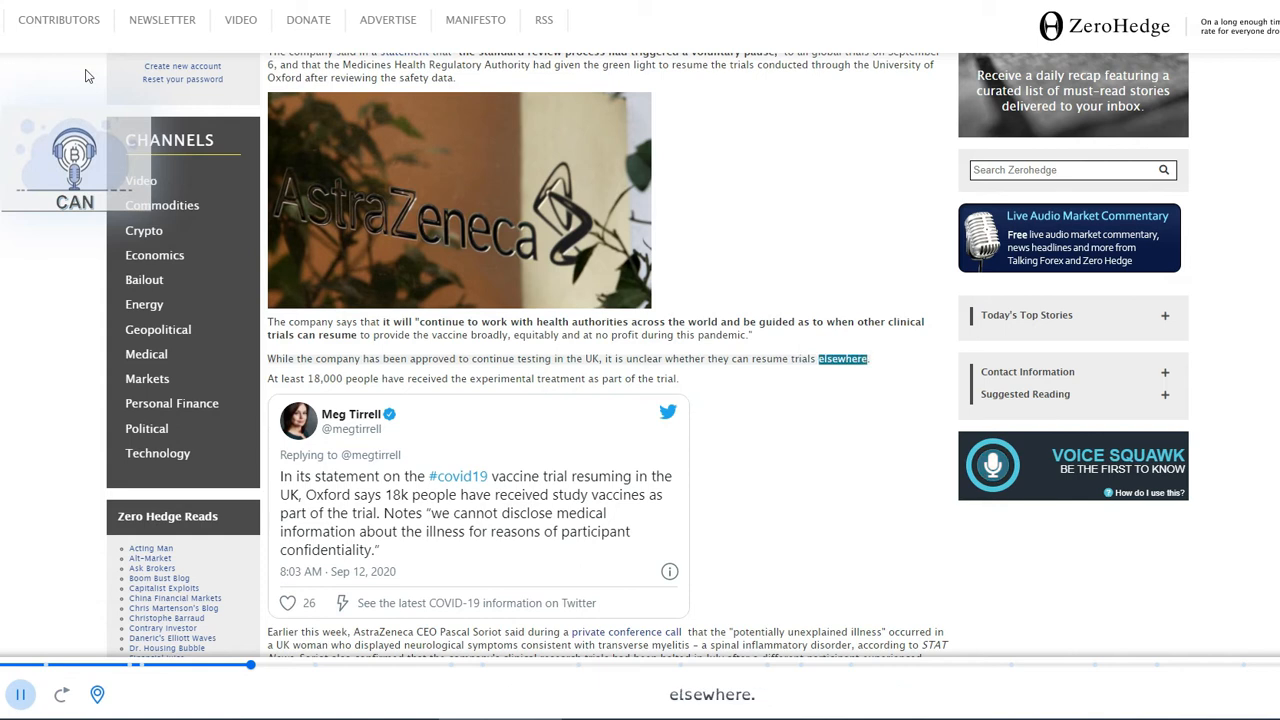
{"action": "scroll", "scroll_direction": "down", "scroll_amount": 3}
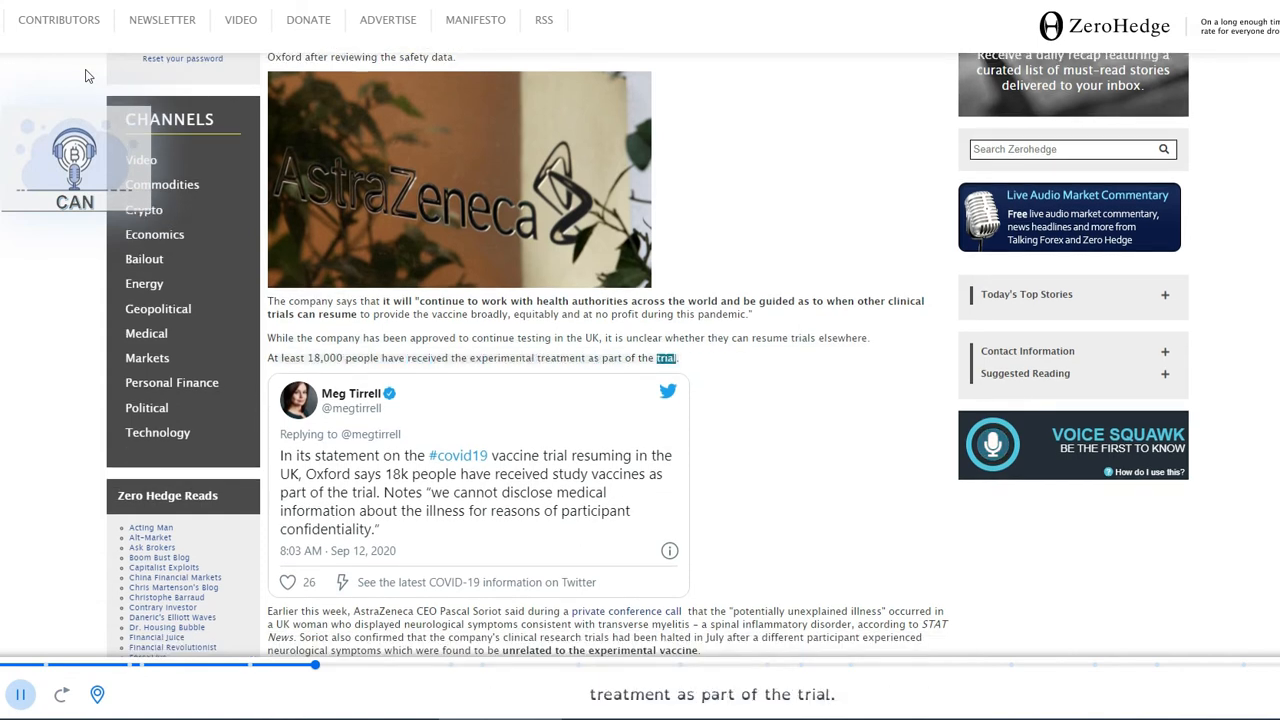
- Narrate past the embedded tweet, Soriot's remarks and Oxford's safety statement to Pfizer and Moderna
{"action": "scroll", "scroll_direction": "down", "scroll_amount": 3}
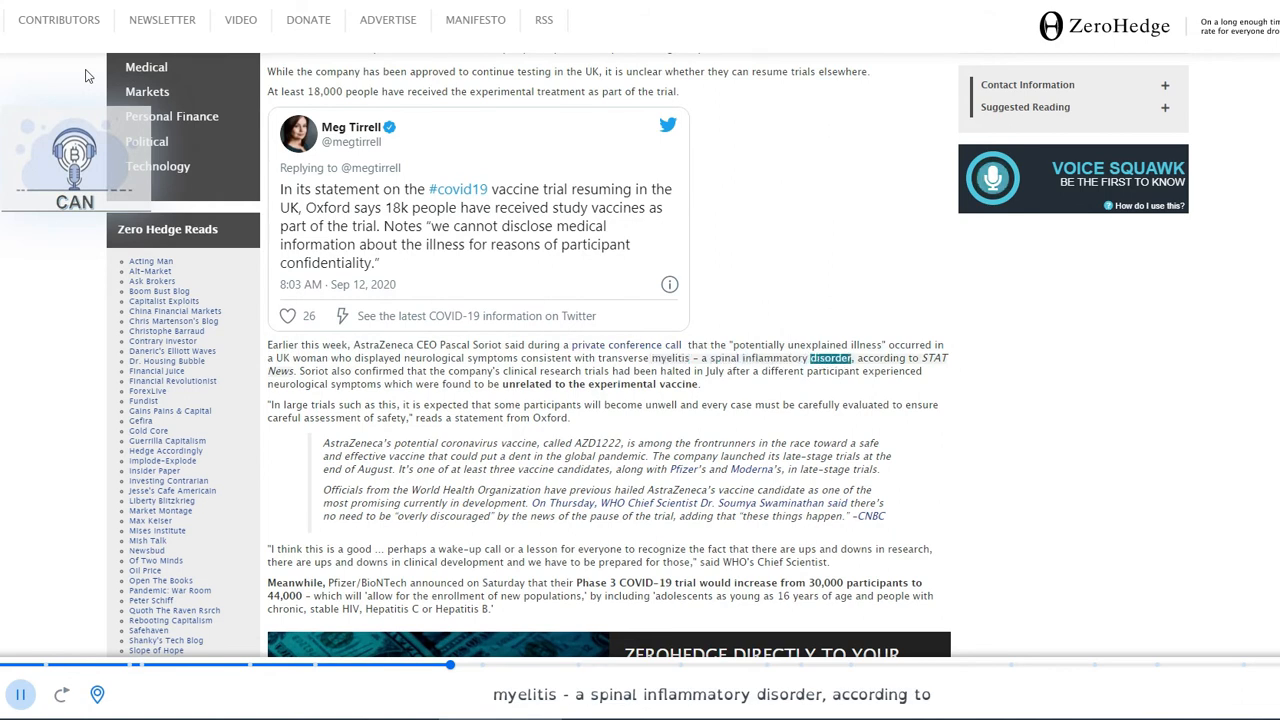
{"action": "scroll", "scroll_direction": "down", "scroll_amount": 3}
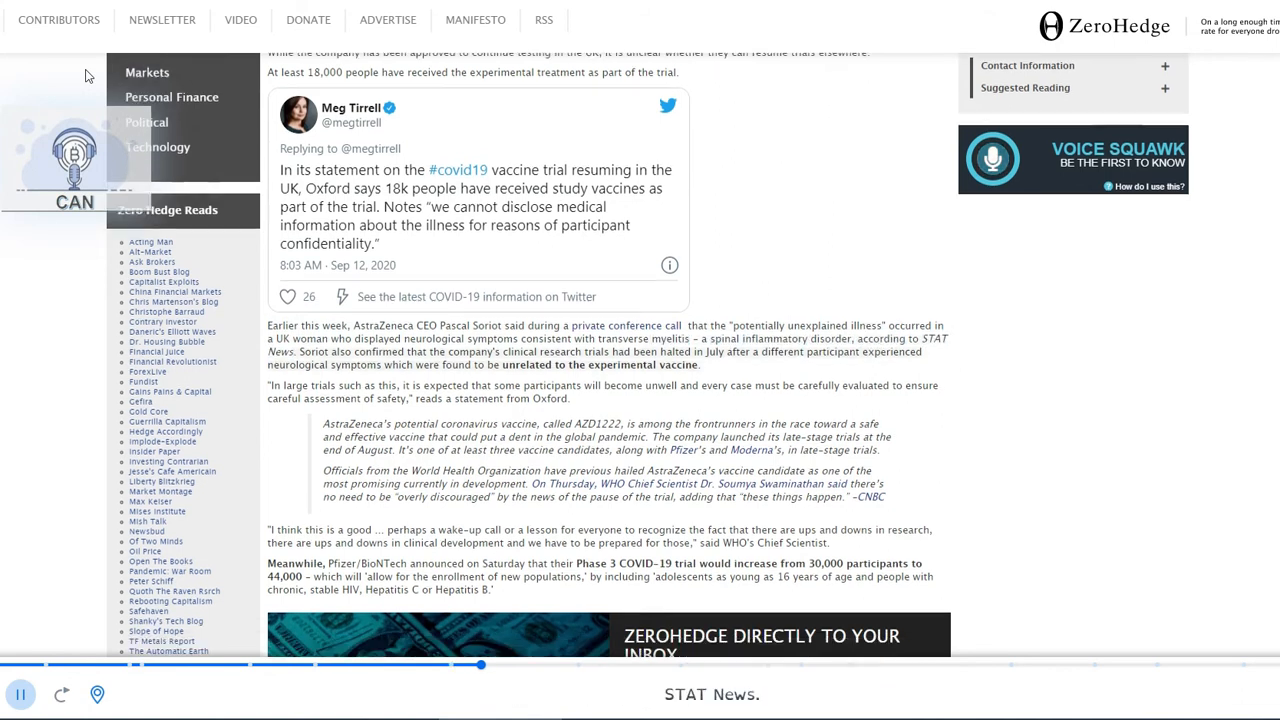
{"action": "double_click", "coordinate": [515, 351]}
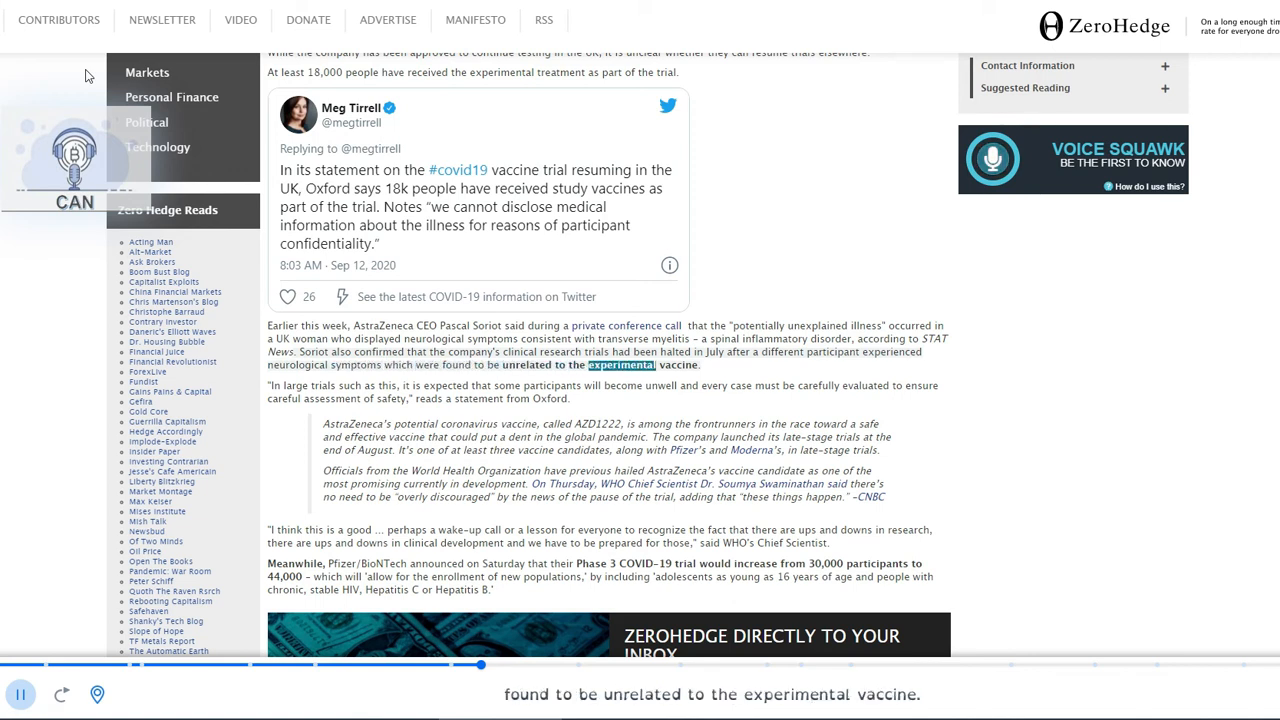
{"action": "scroll", "scroll_direction": "down", "scroll_amount": 3}
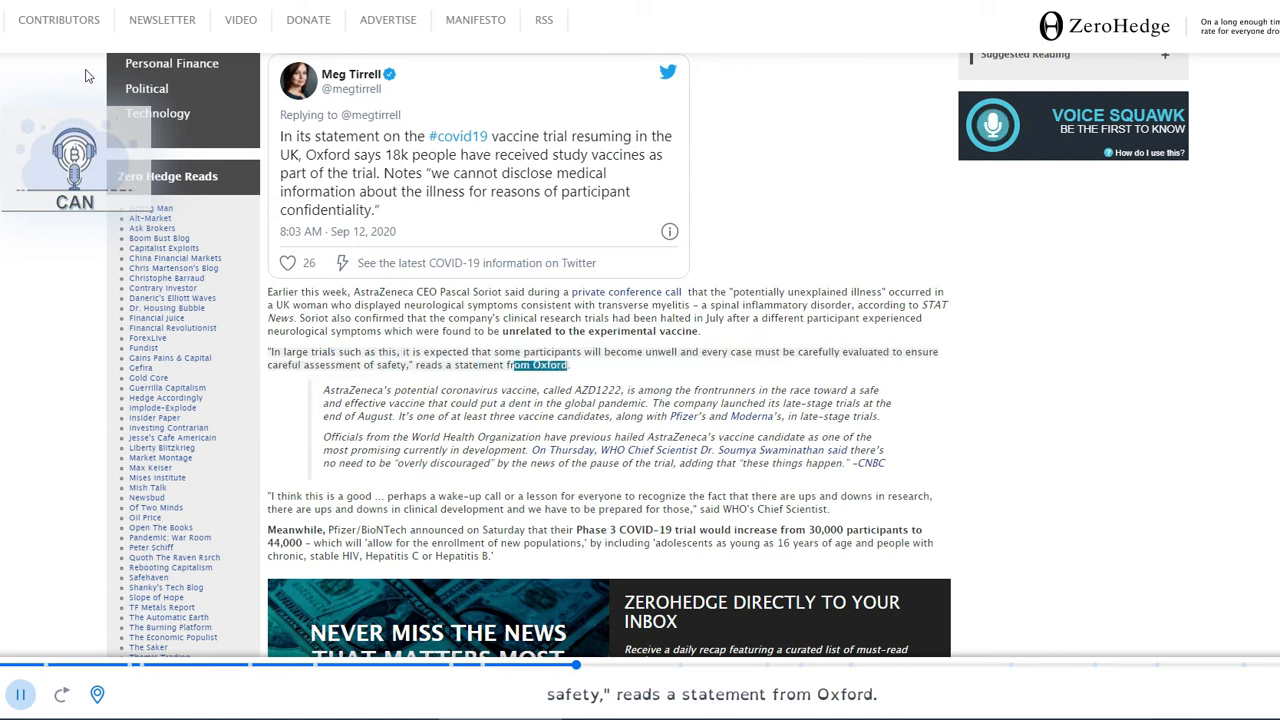
{"action": "scroll", "scroll_direction": "down", "scroll_amount": 3}
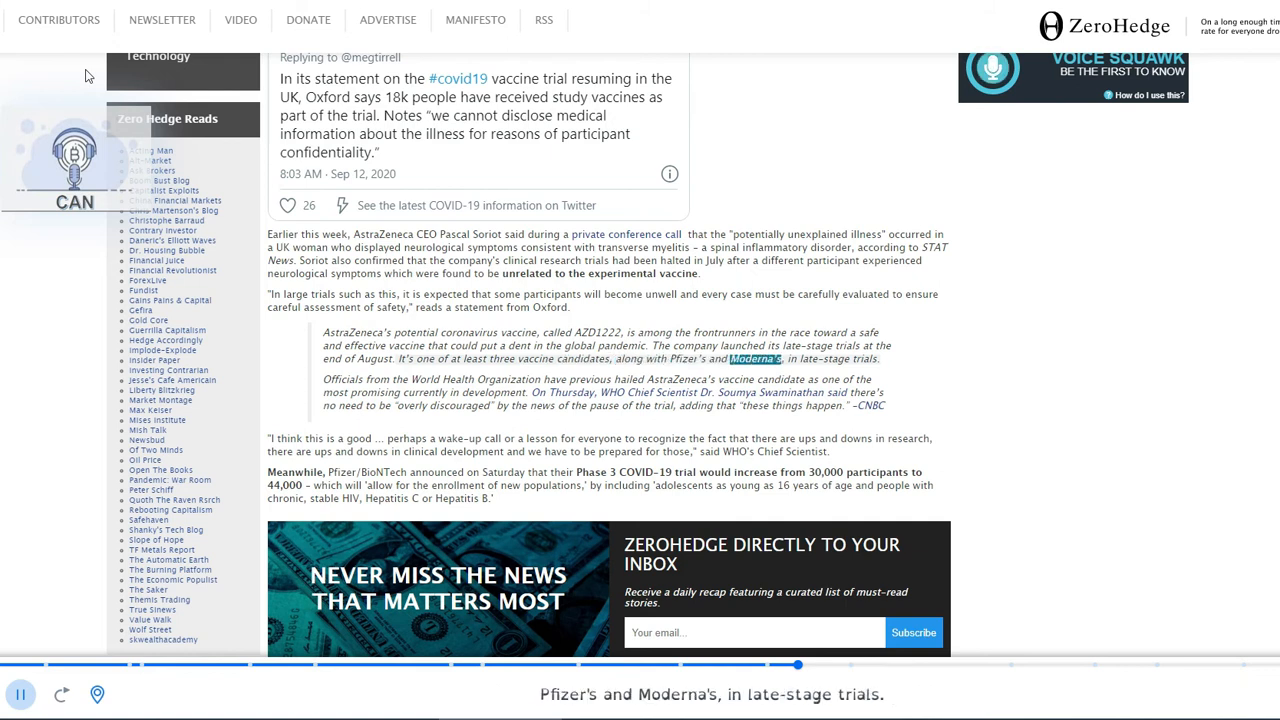
- Narrate past the WHO Chief Scientist quote into Pfizer/BioNTech's expansion to adolescents aged 16
{"action": "scroll", "scroll_direction": "down", "scroll_amount": 3}
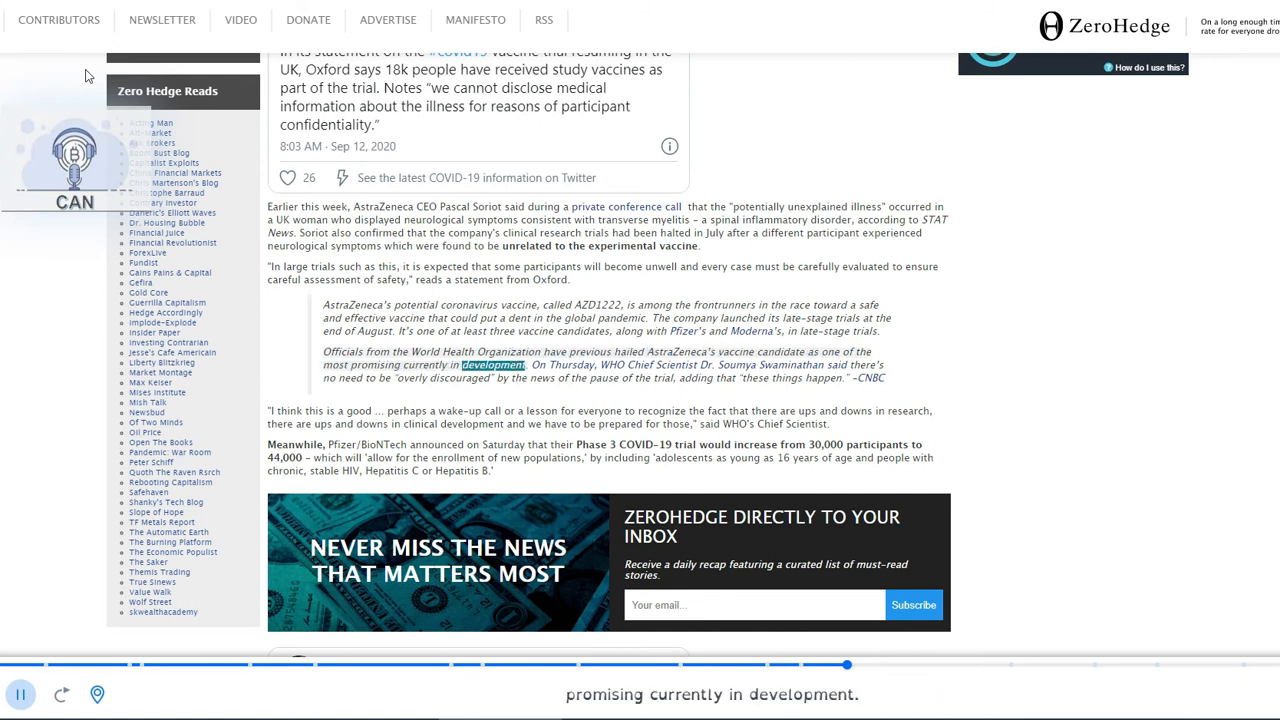
{"action": "scroll", "scroll_direction": "down", "scroll_amount": 3}
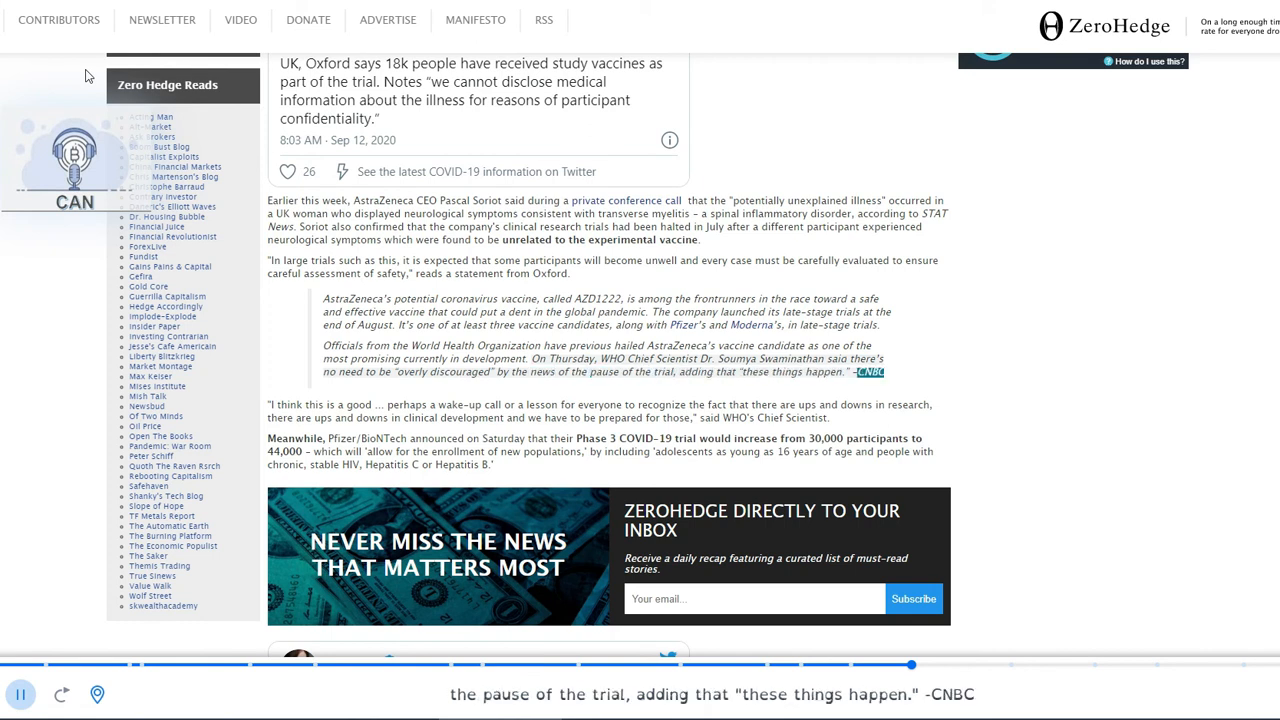
{"action": "scroll", "scroll_direction": "down", "scroll_amount": 3}
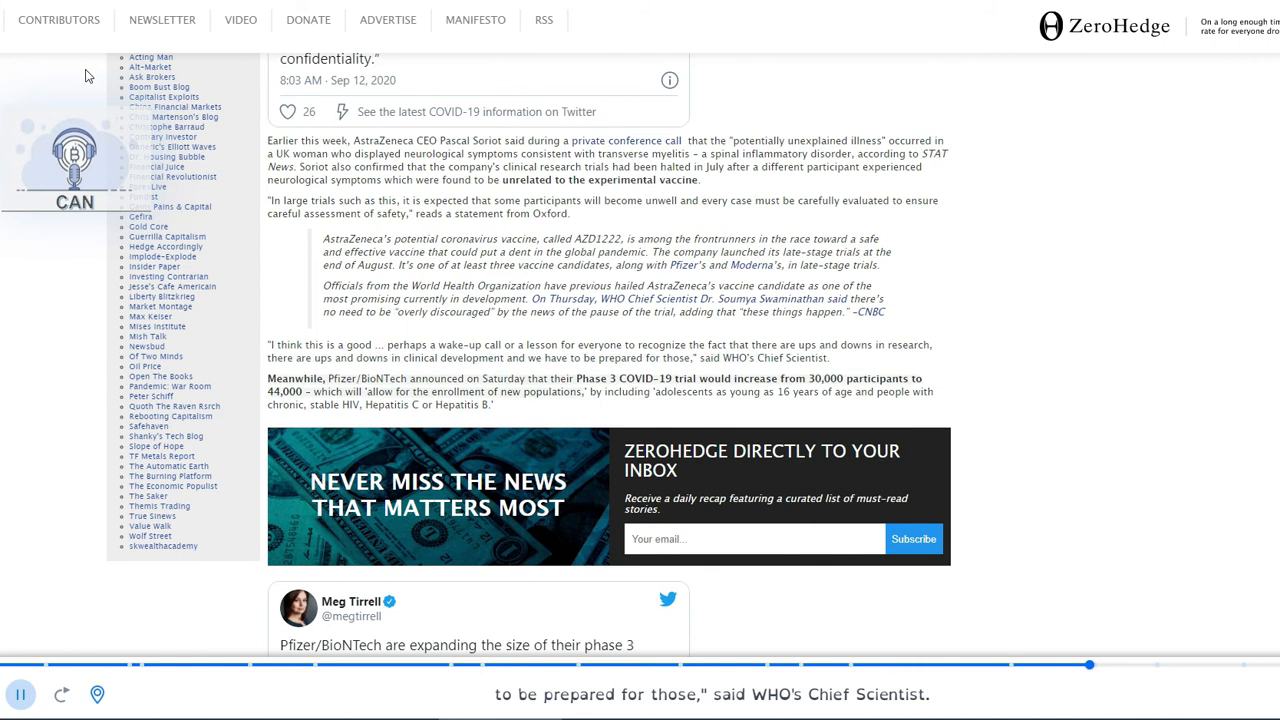
{"action": "scroll", "scroll_direction": "down", "scroll_amount": 3}
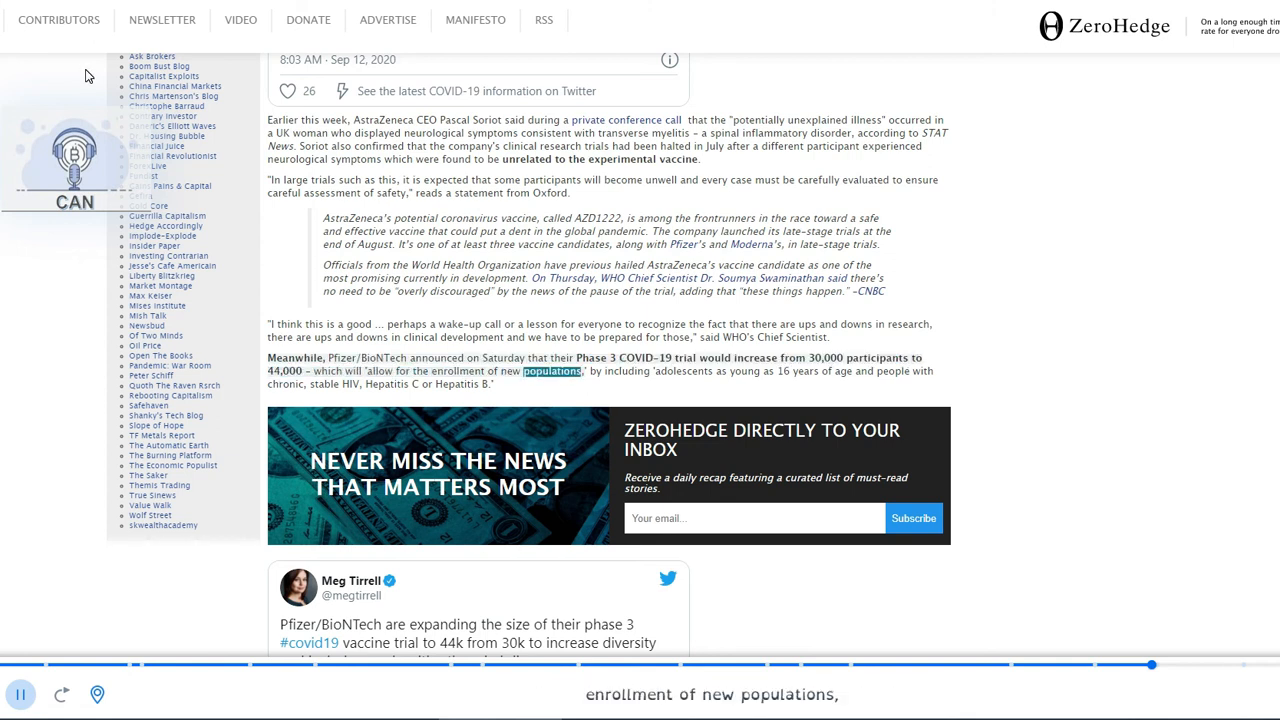
{"action": "scroll", "scroll_direction": "down", "scroll_amount": 3}
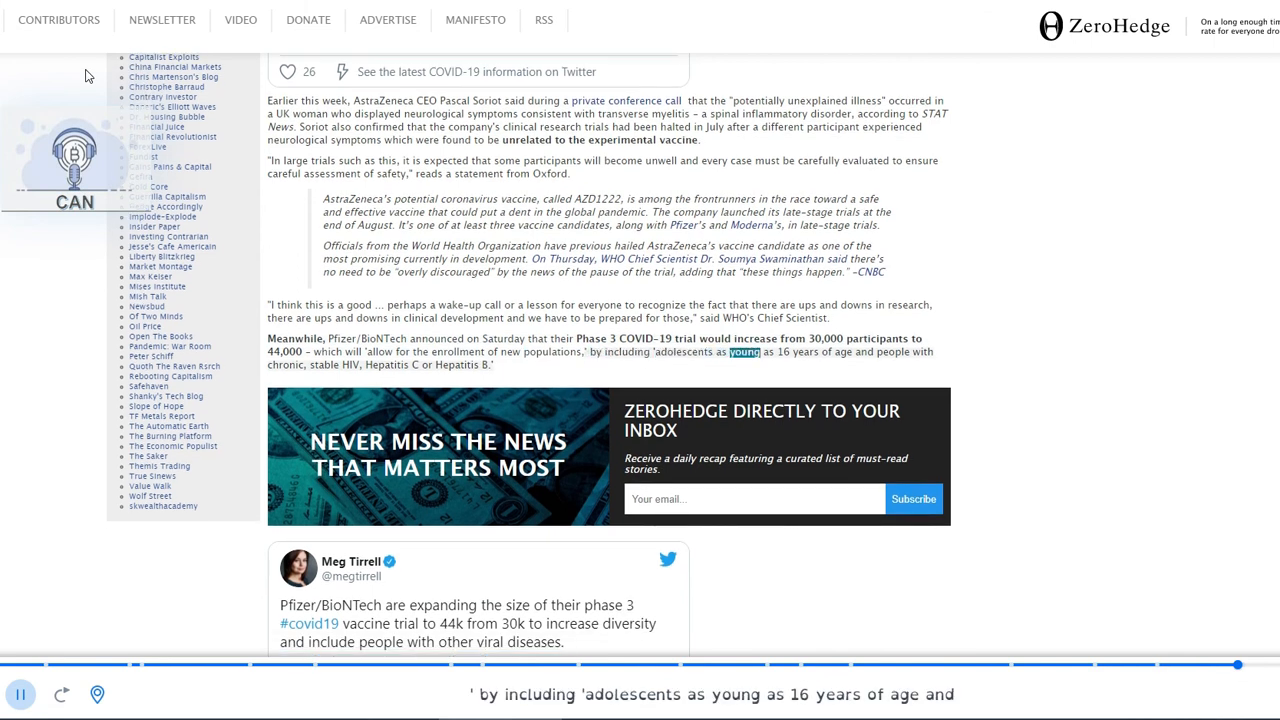